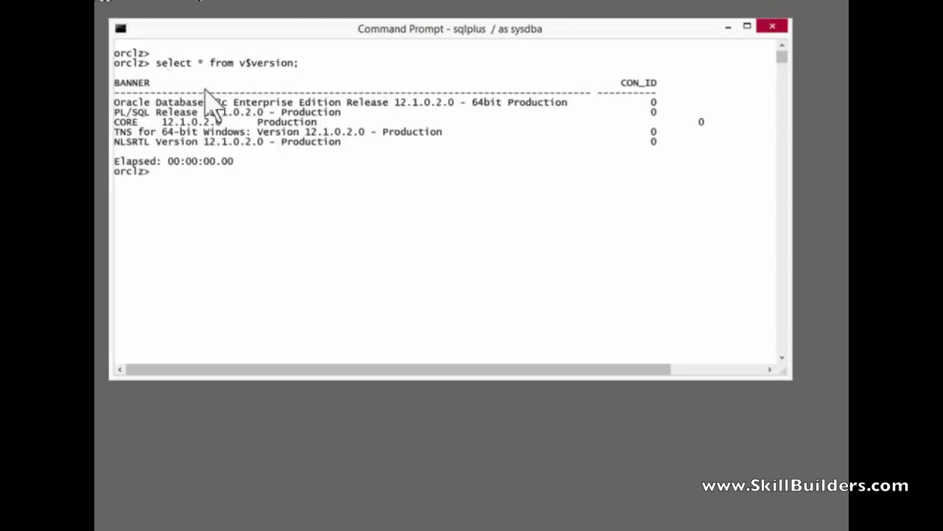
Query the plsql_code_type parameter with 'sho parameter code' and highlight its INTERPRETED value.
left_click_drag(387, 101, 476, 102)
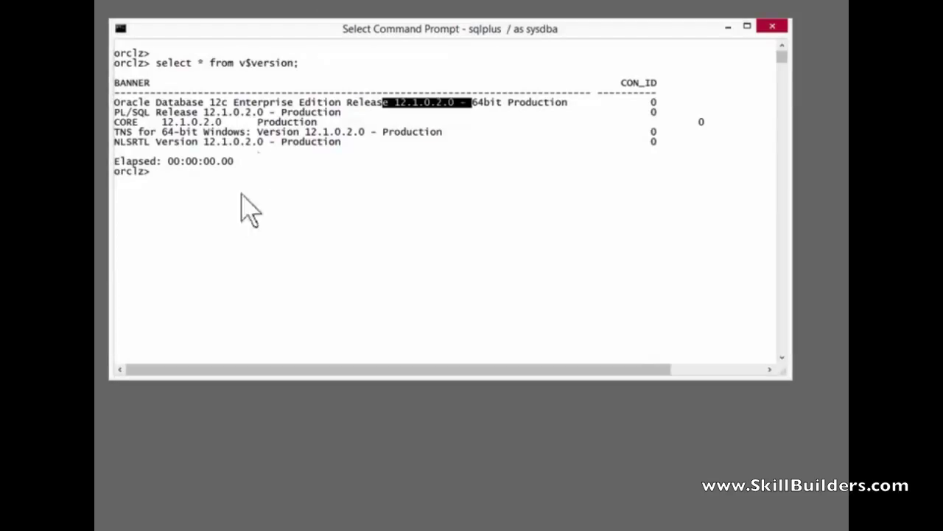
type("sho parameter code")
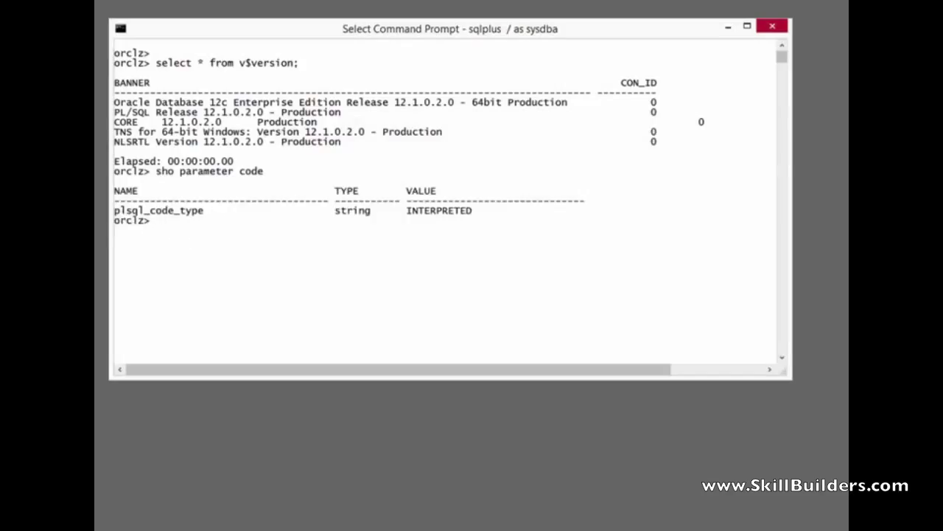
double_click(158, 210)
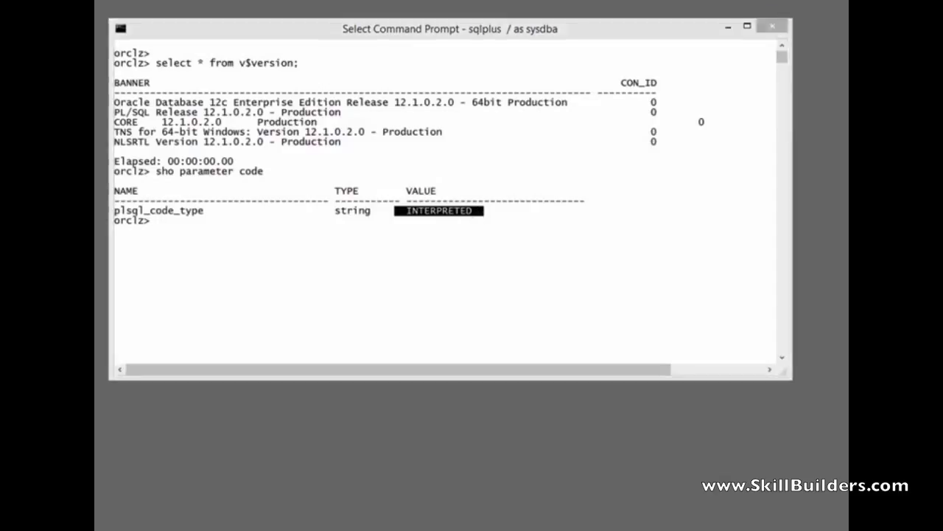
mouse_move(249, 338)
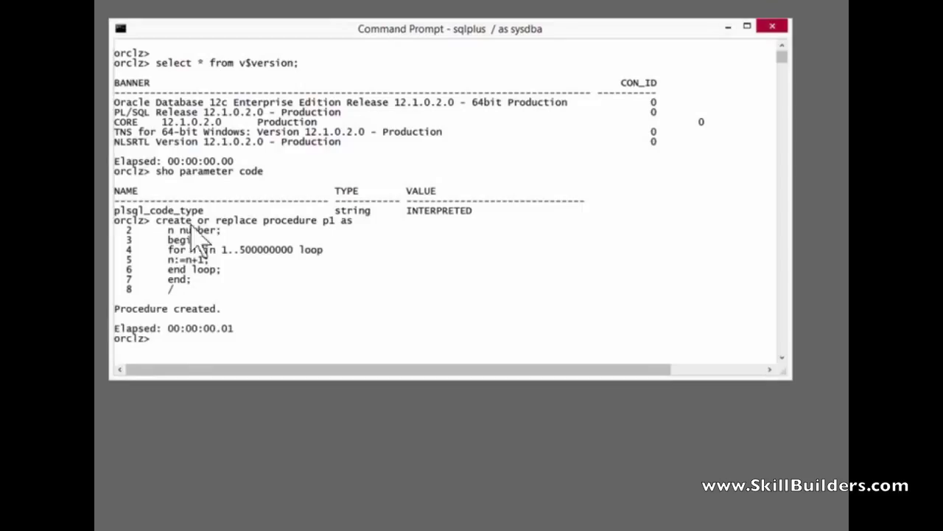
mouse_move(225, 258)
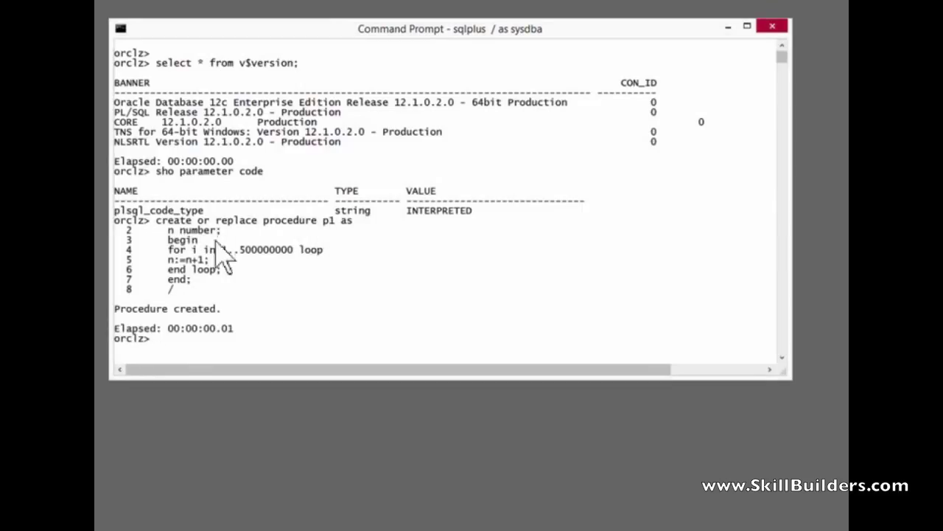
Highlight p1's n:=n+1 increment and recompile p1 with plsql_code_type=interpreted.
left_click_drag(164, 250, 210, 249)
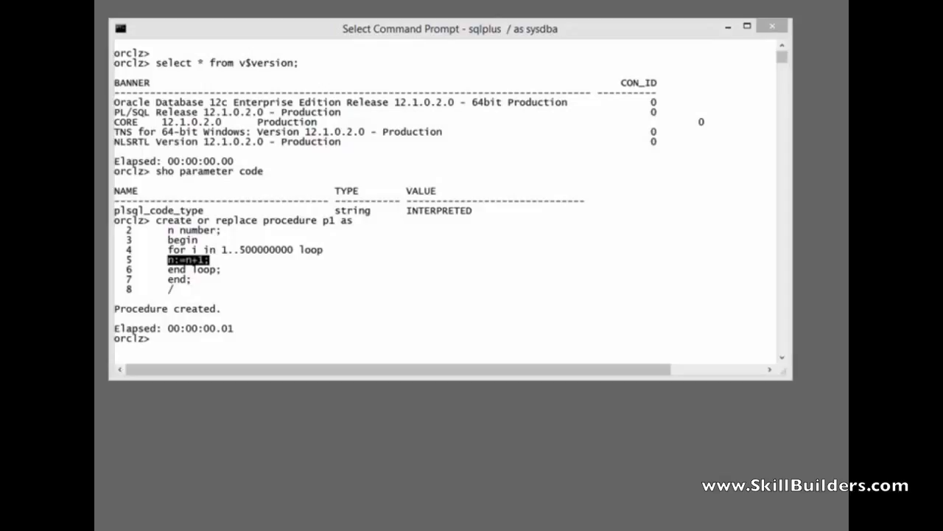
mouse_move(286, 320)
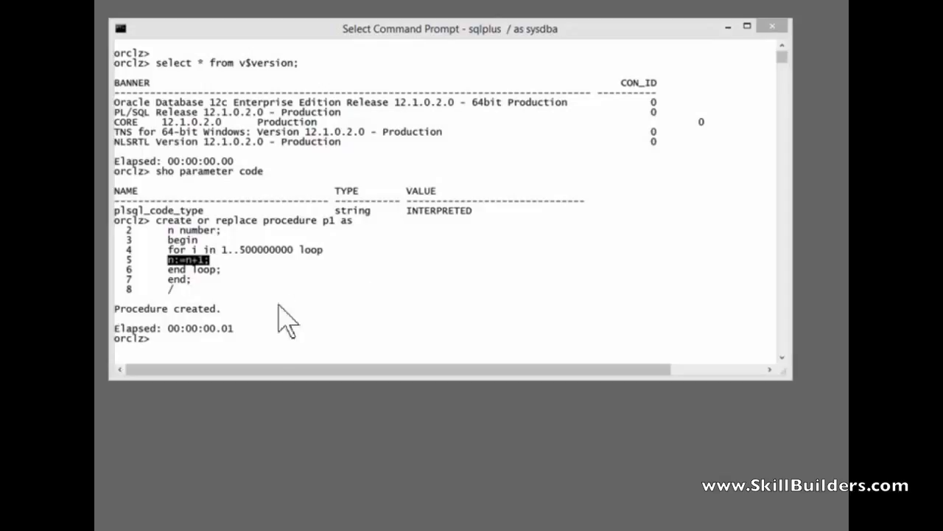
type("alter procedure p1 compile plsql_code_type=interpreted;")
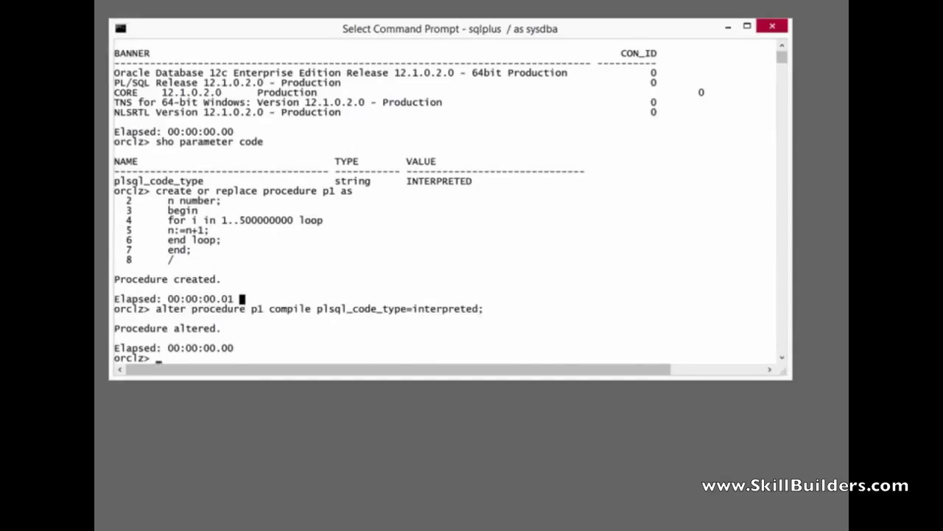
Run interpreted p1 in 5.61 seconds, then start recompiling p1 as native.
type("exec p1")
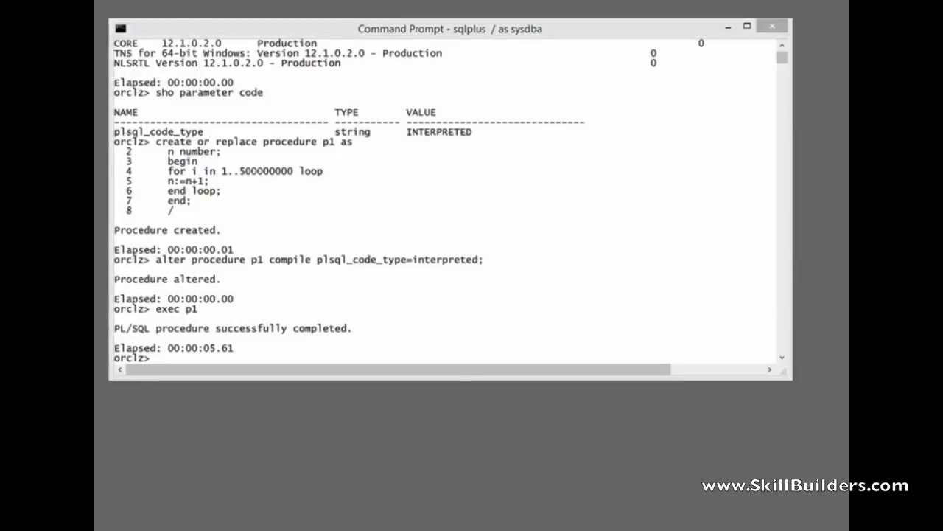
type("alter procedure p1 compile plsql_code_type=native;")
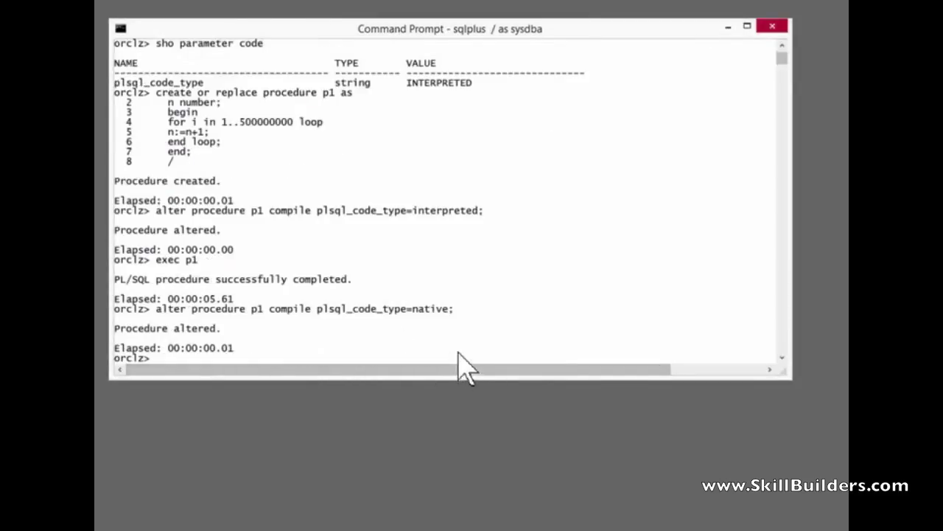
Execute natively compiled p1, which completes in 1.68 seconds.
type("exec p1")
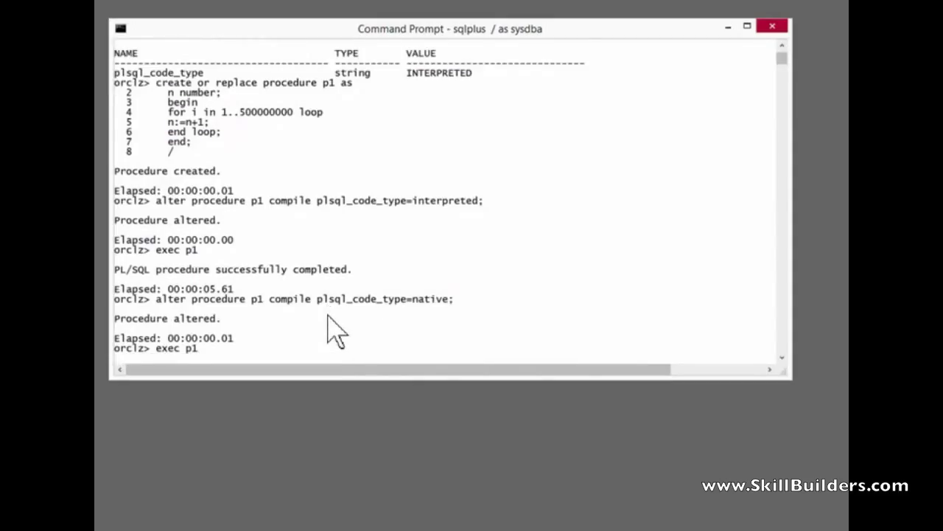
key("Return")
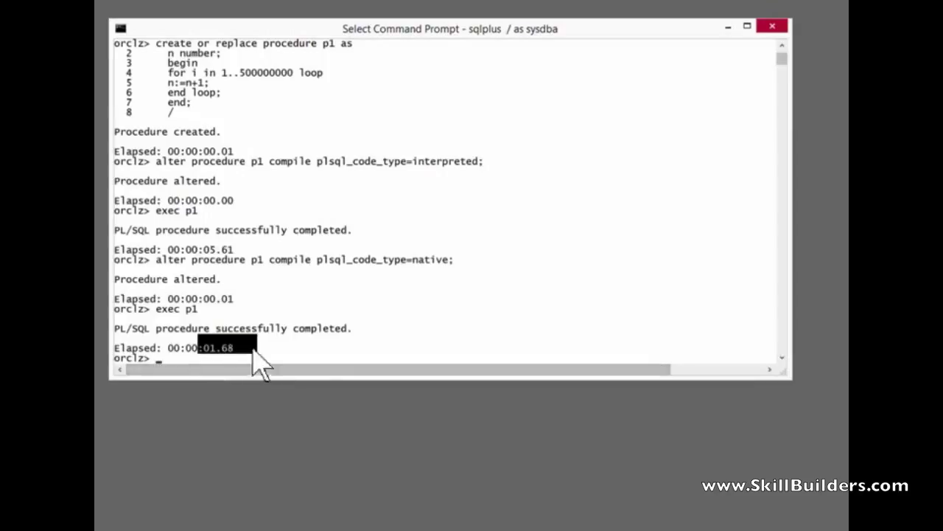
mouse_move(217, 368)
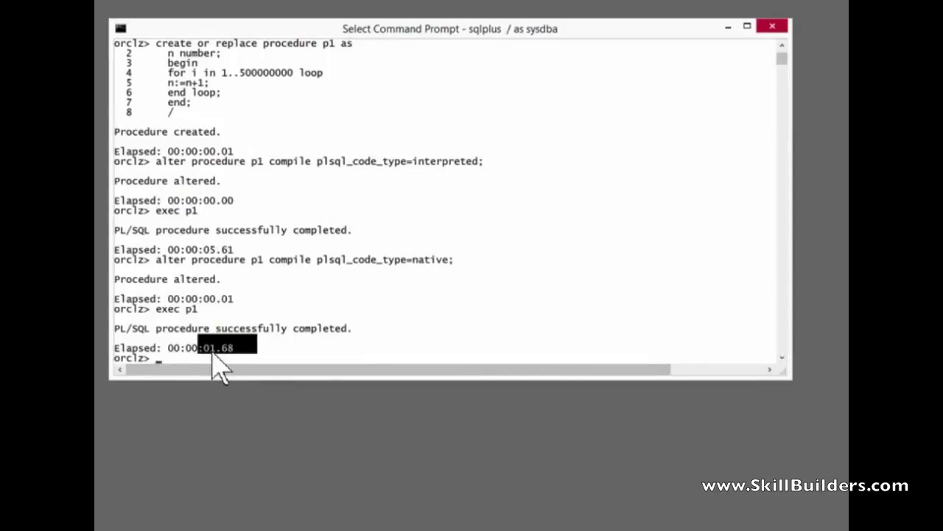